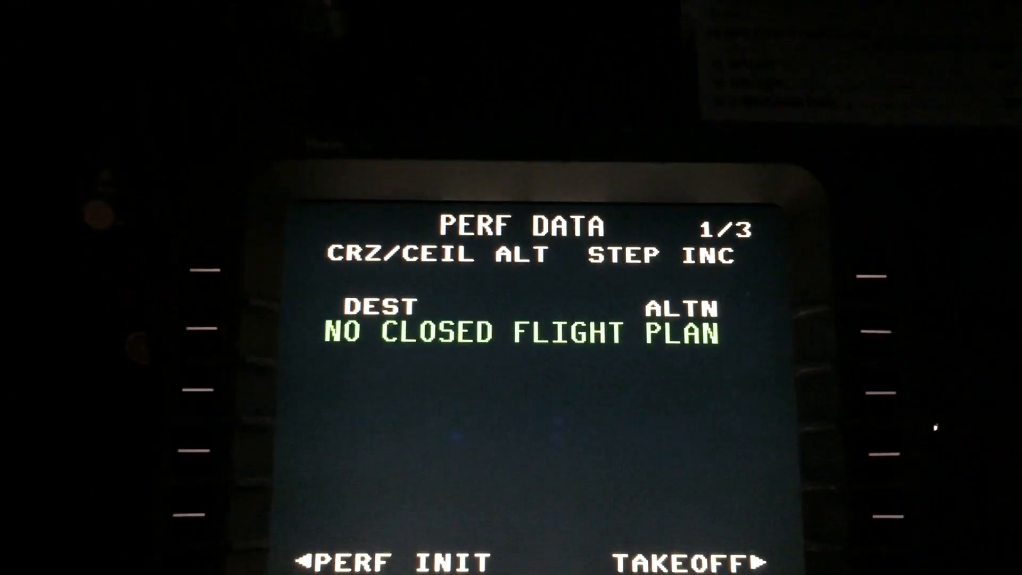
# - Go to TAKEOFF from PERF DATA and confirm takeoff init with flex EPR, 20° flaps, 52,826 lb
pyautogui.click(716, 562)
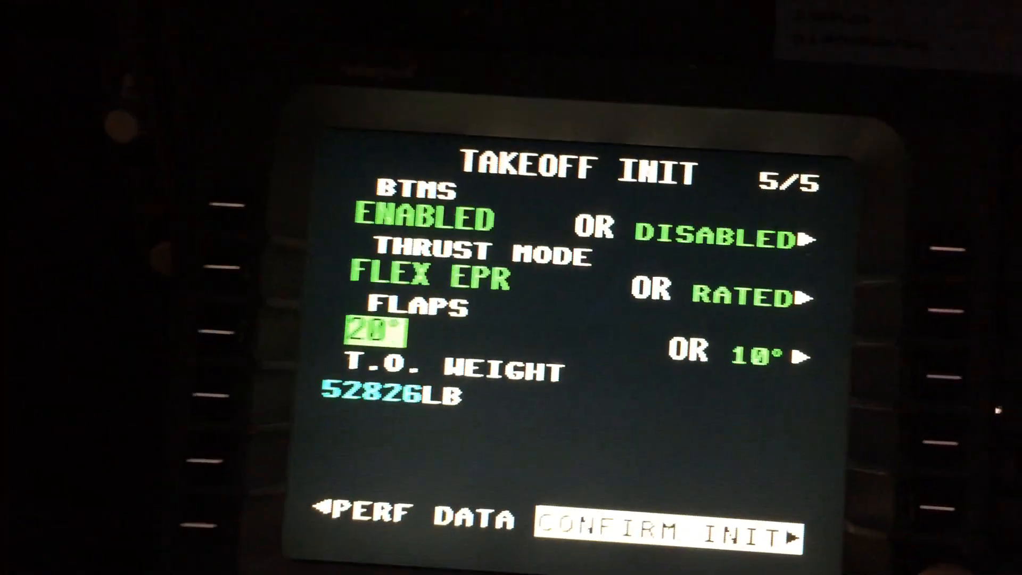
pyautogui.click(664, 528)
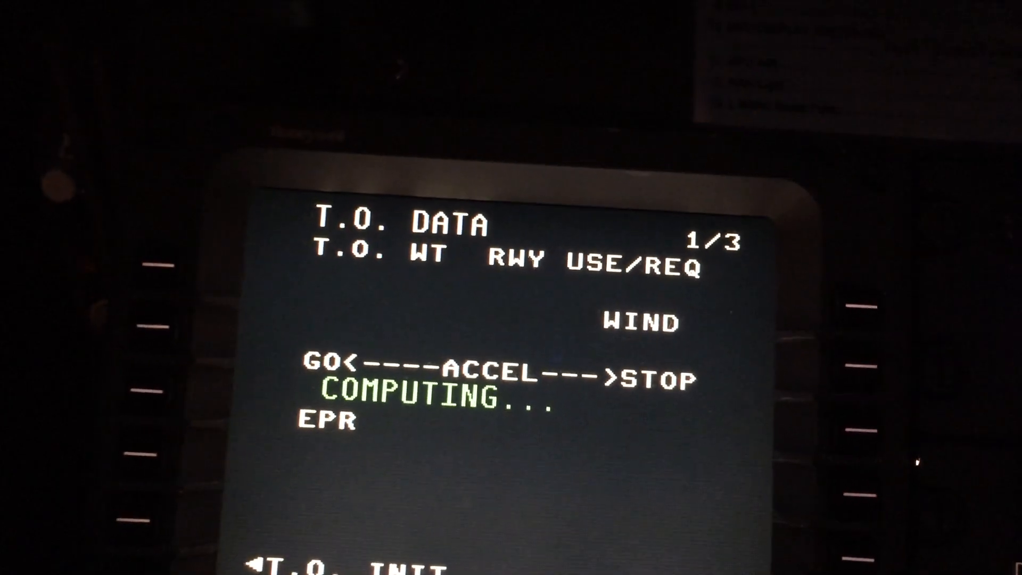